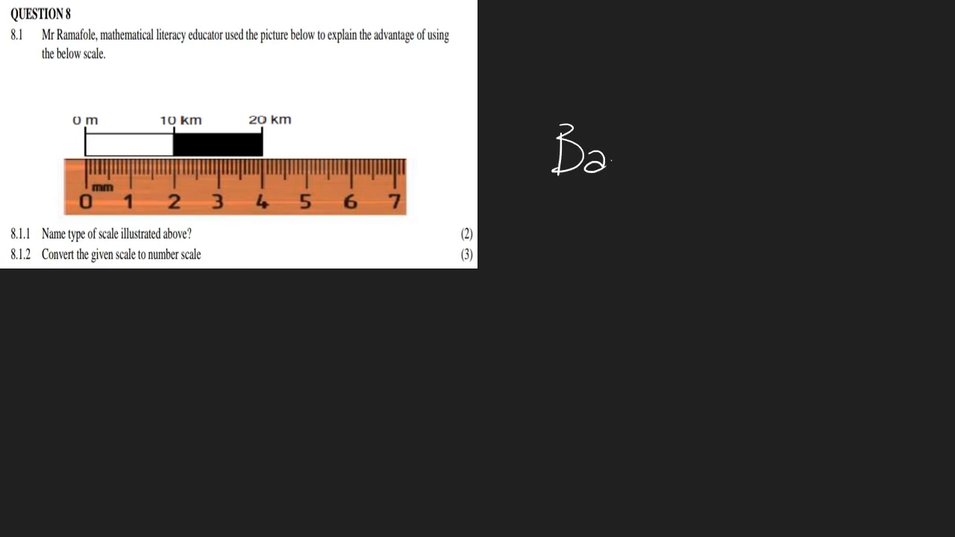
{"action": "type", "text": "r sca"}
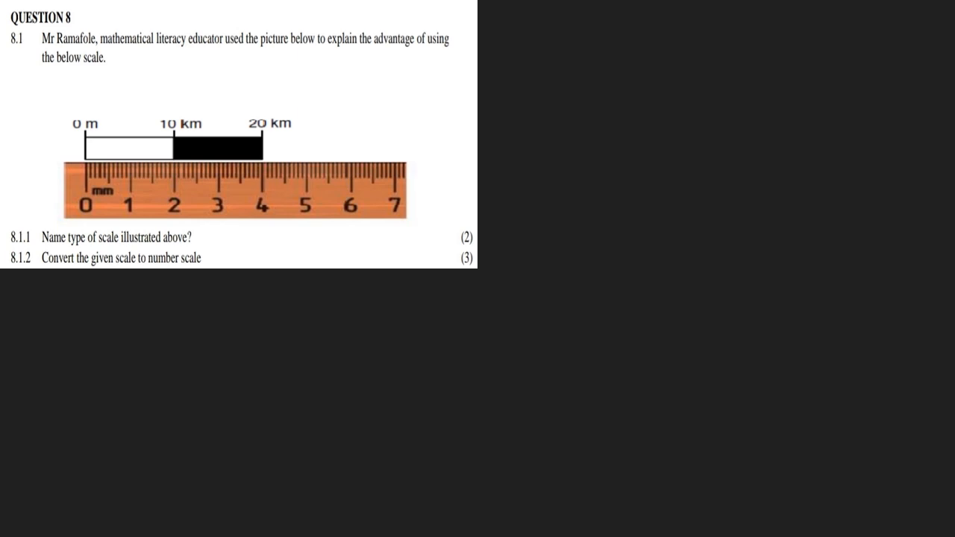
{"action": "type", "text": "4"}
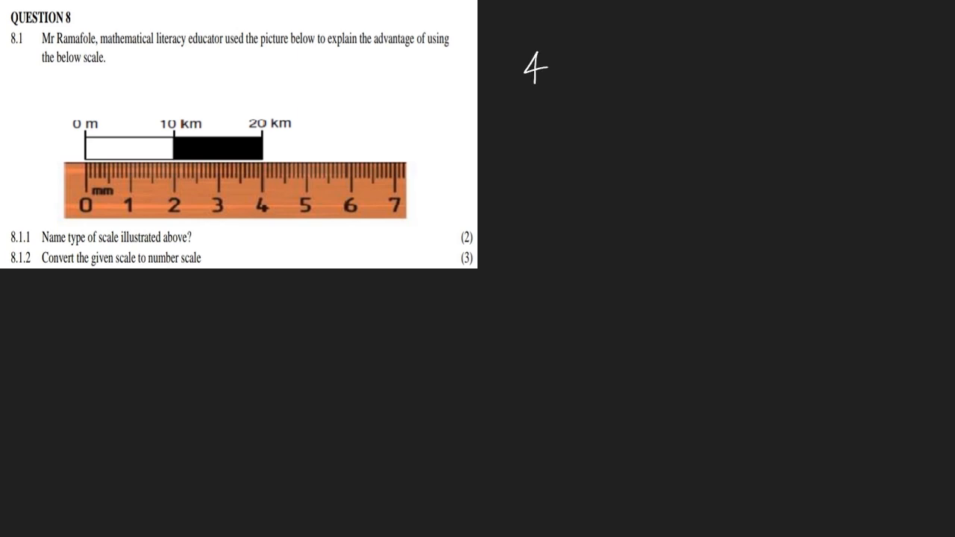
{"action": "type", "text": "0 mm :"}
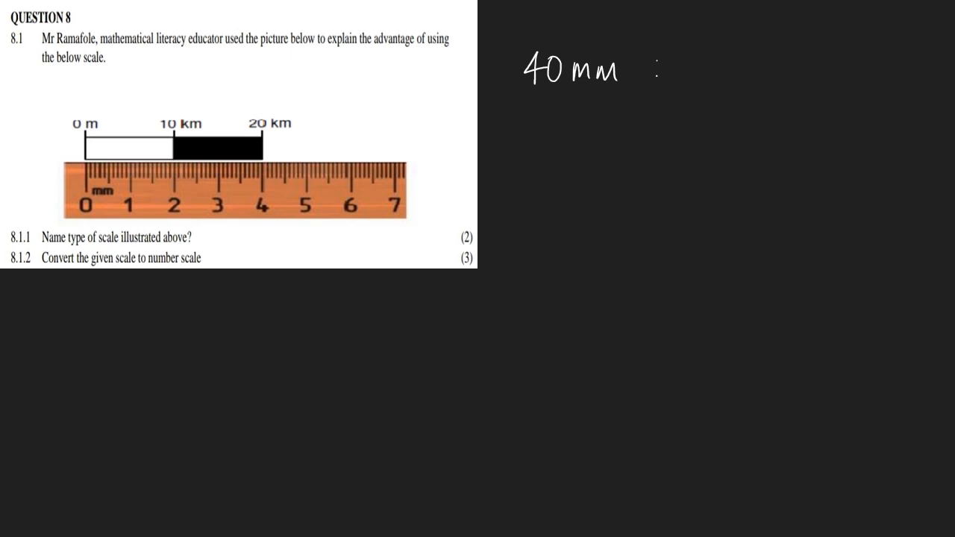
{"action": "type", "text": "2r"}
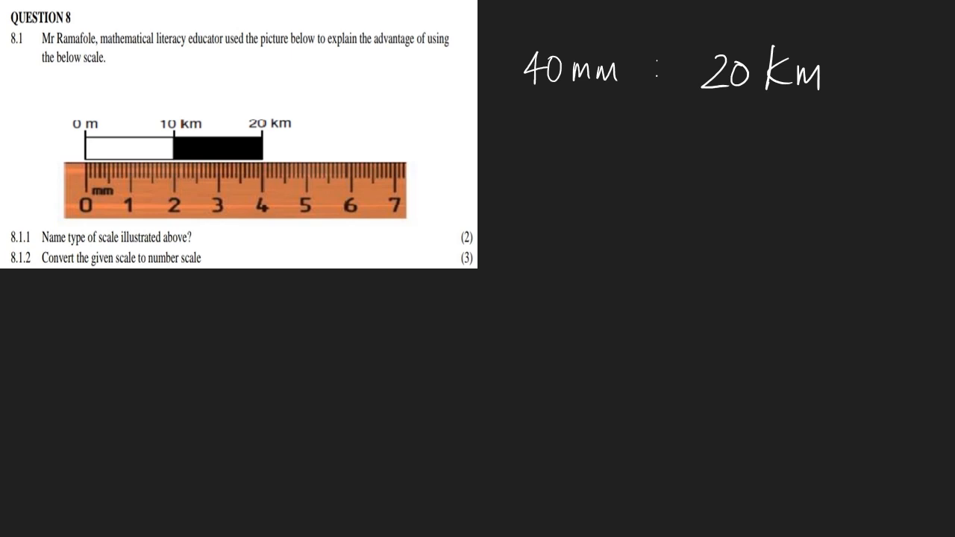
{"action": "type", "text": "40"}
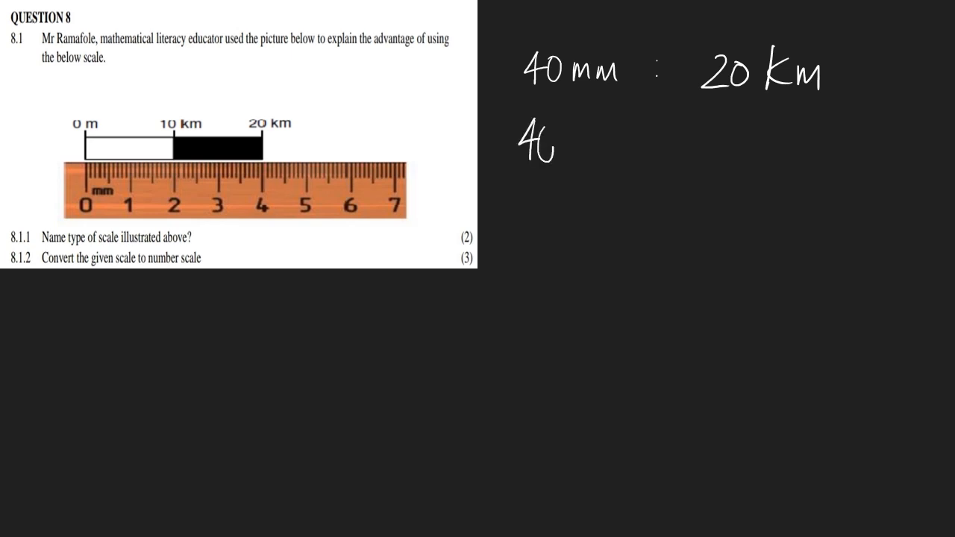
{"action": "type", "text": "40mm :"}
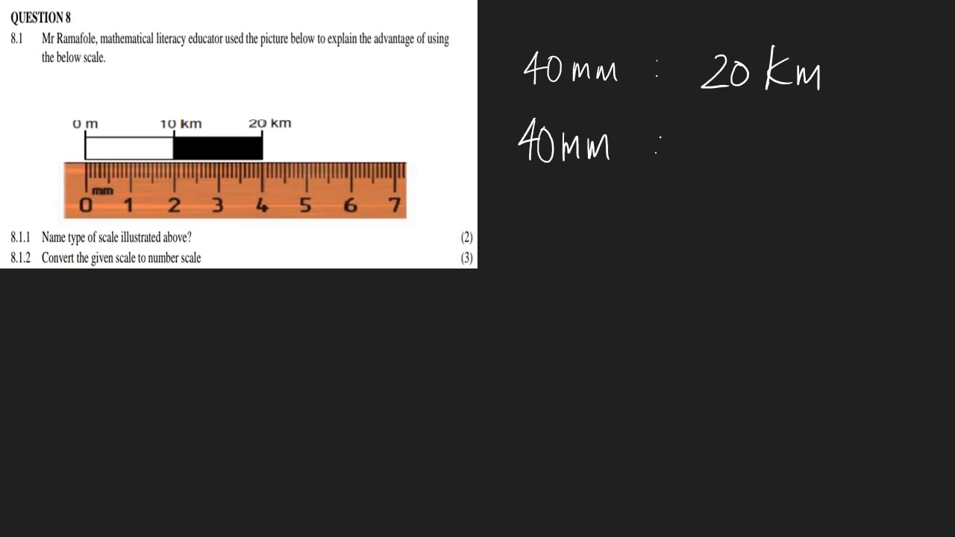
{"action": "type", "text": "20 x 1"}
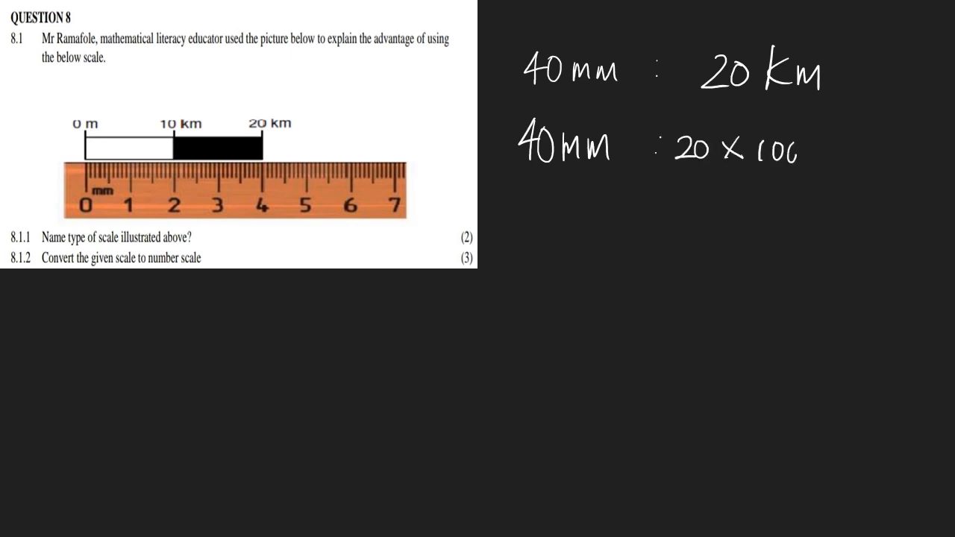
{"action": "type", "text": "000000"}
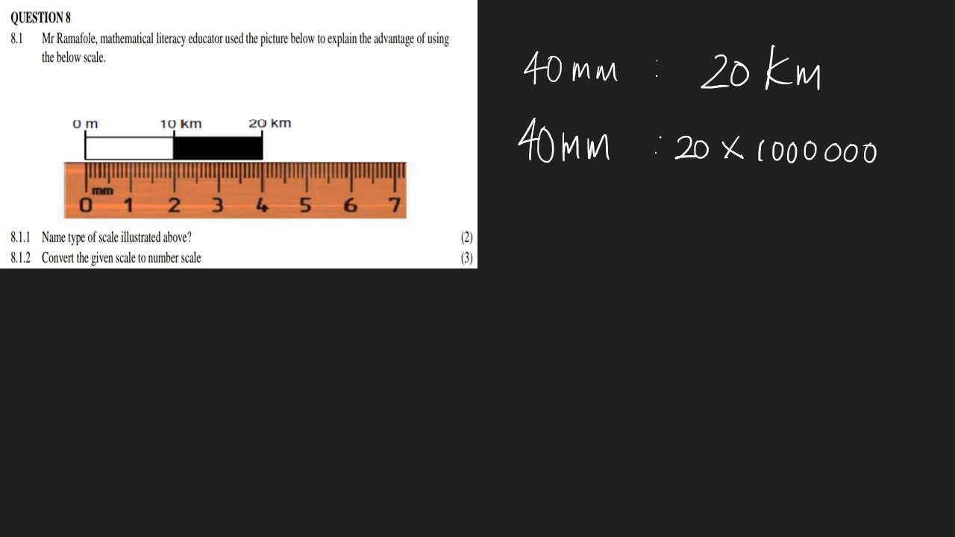
{"action": "type", "text": "40 mm :"}
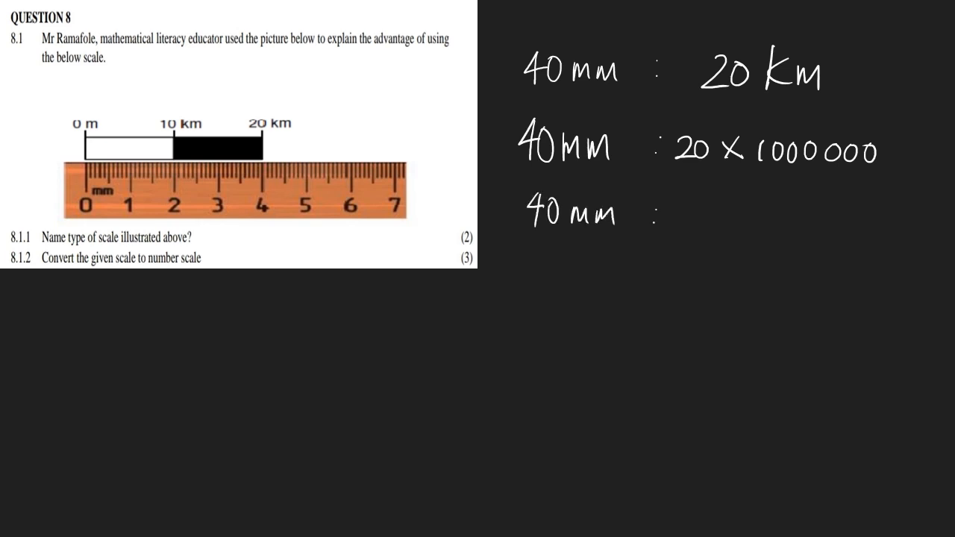
{"action": "type", "text": "20"}
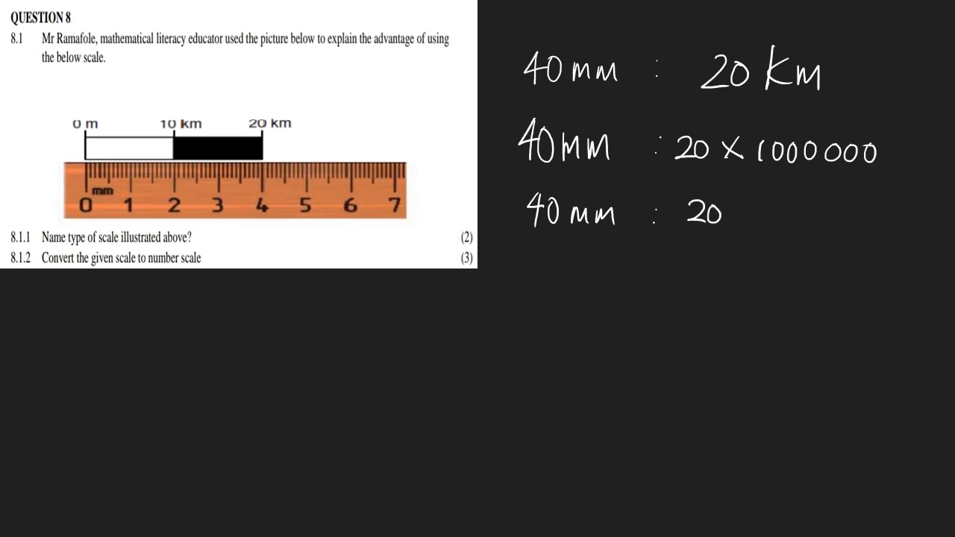
{"action": "type", "text": "000 c"}
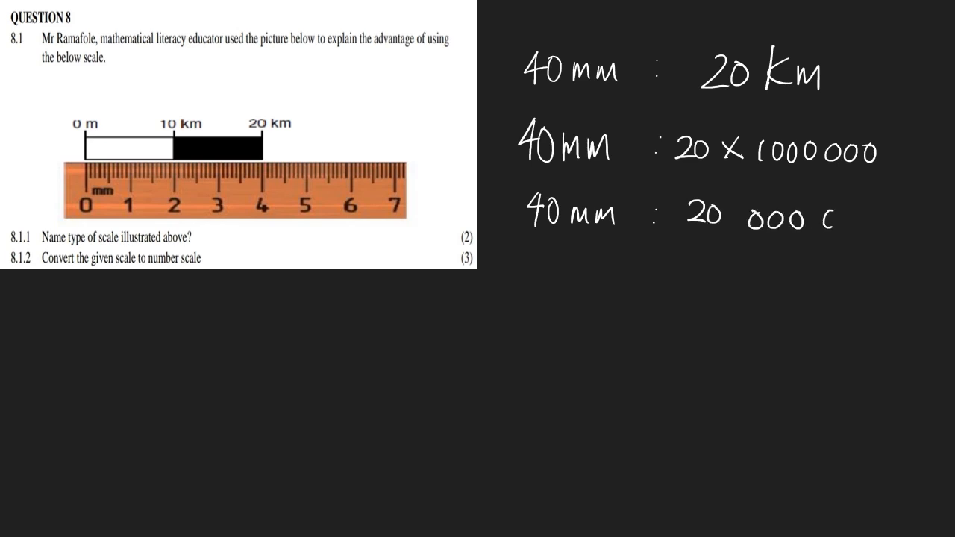
{"action": "type", "text": "000"}
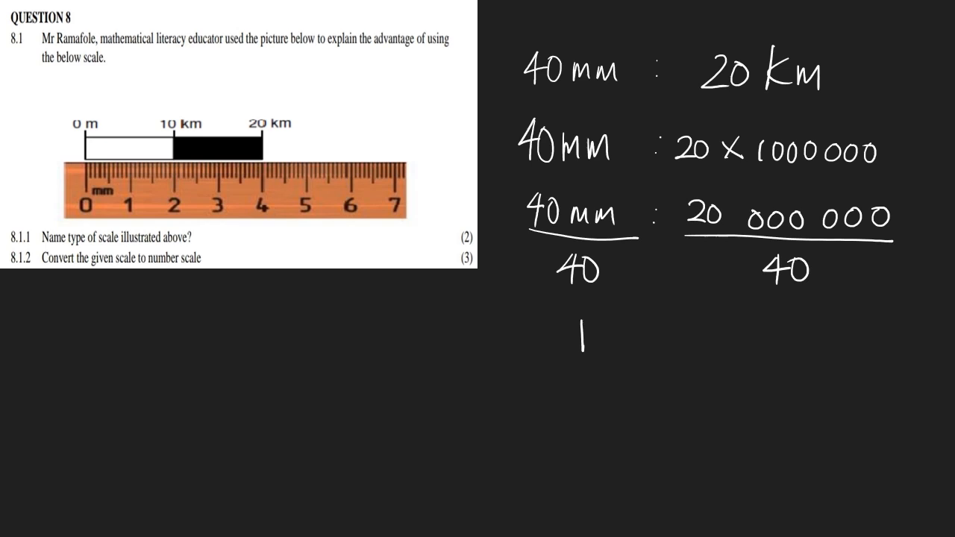
{"action": "type", "text": ": 5"}
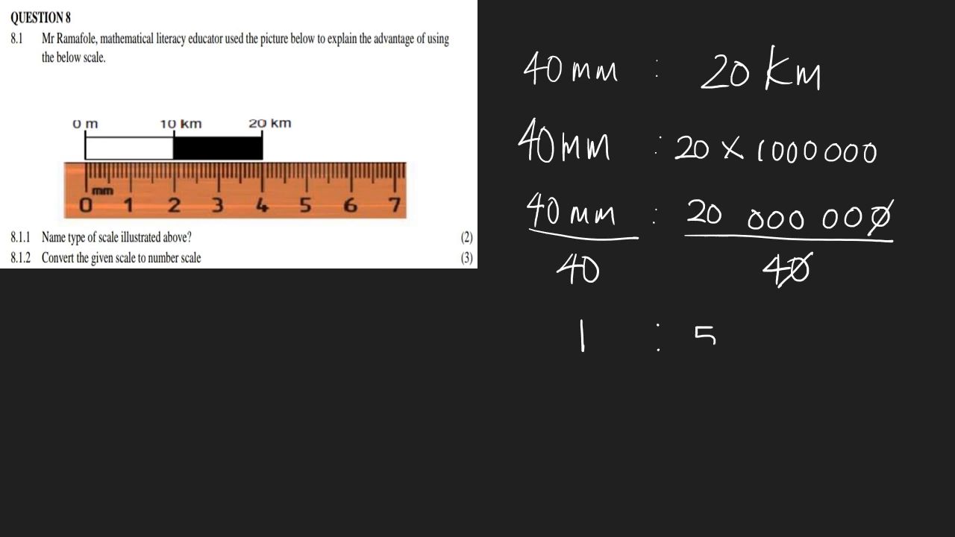
{"action": "type", "text": "0"}
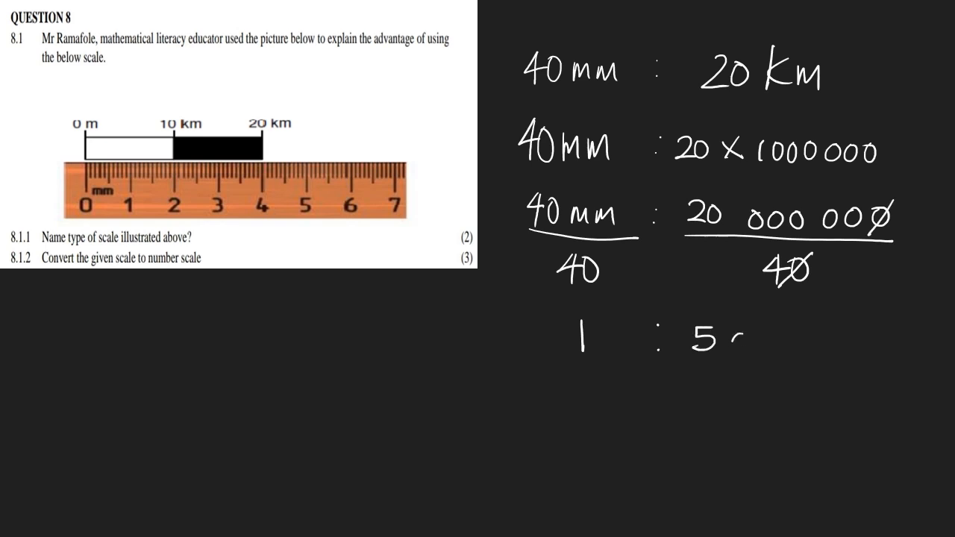